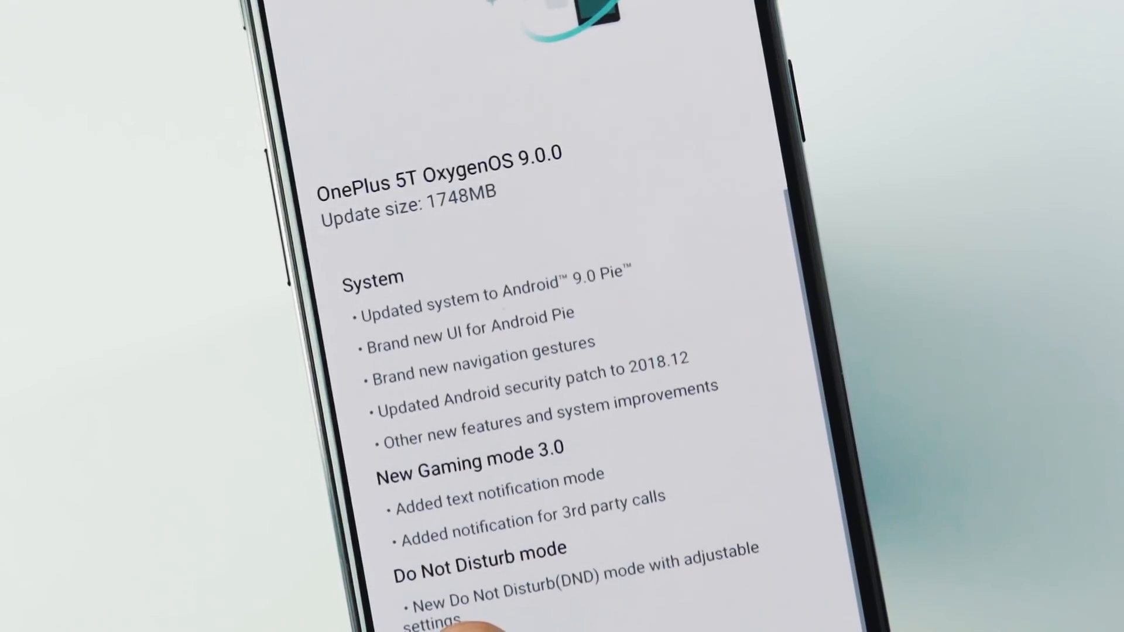
# Check Wipe data and cache, then choose the OTA update zip from internal storage to install.
pyautogui.scroll(-3)
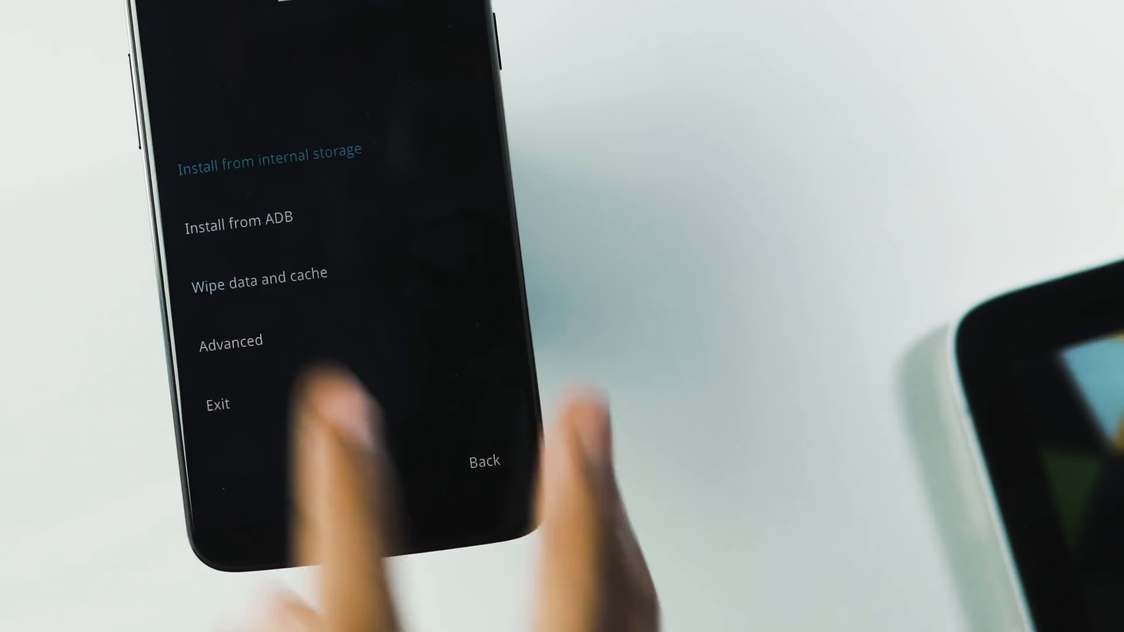
pyautogui.click(230, 340)
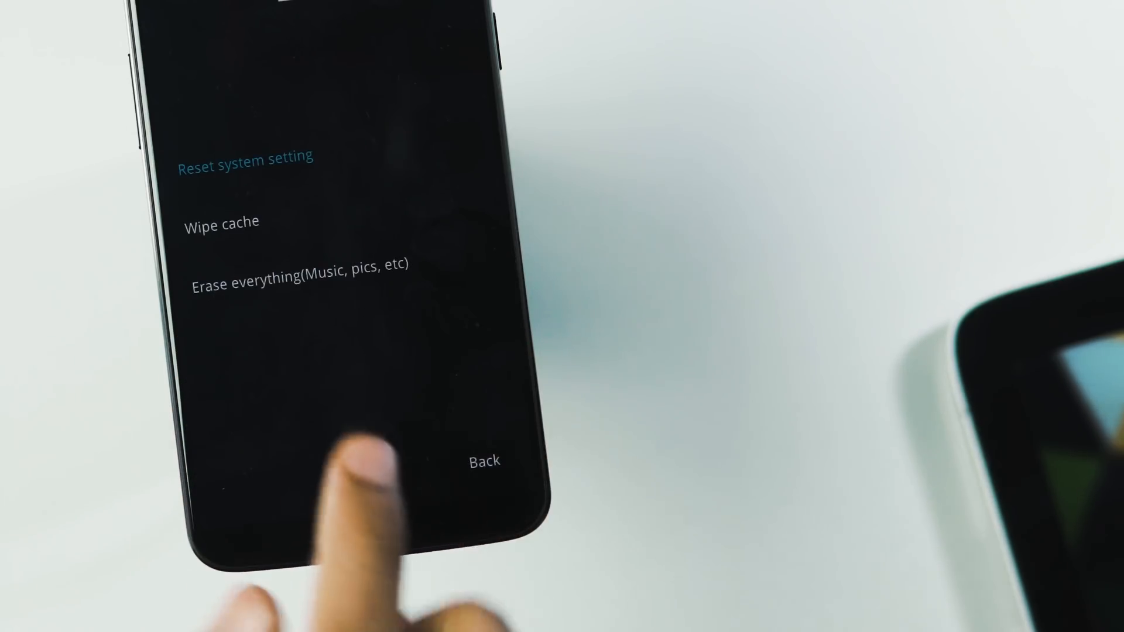
pyautogui.click(241, 221)
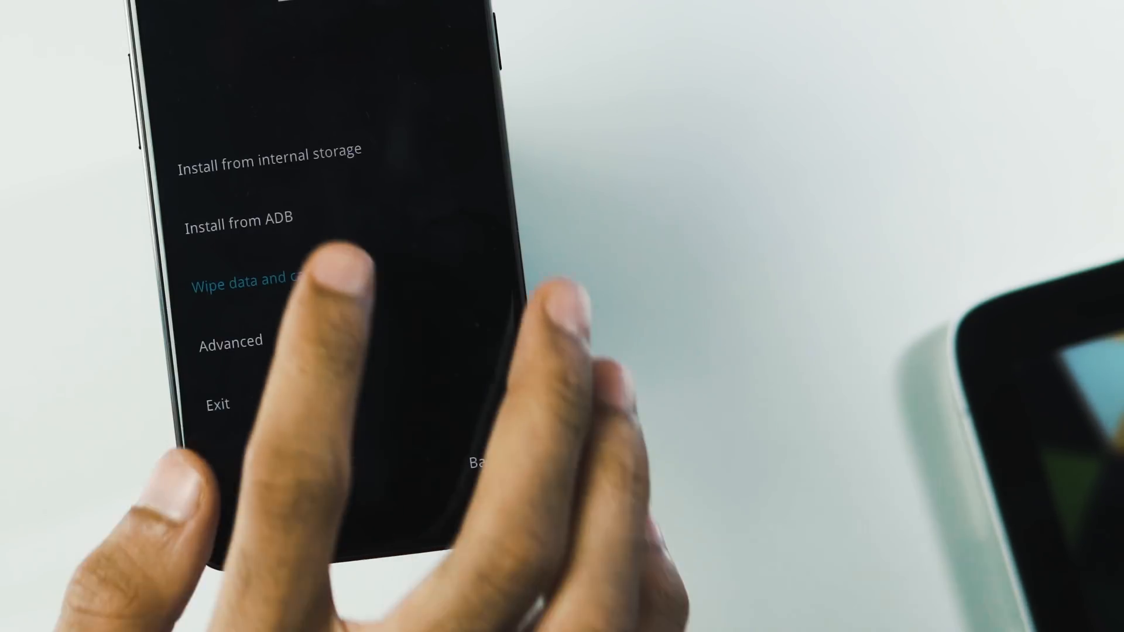
pyautogui.click(270, 171)
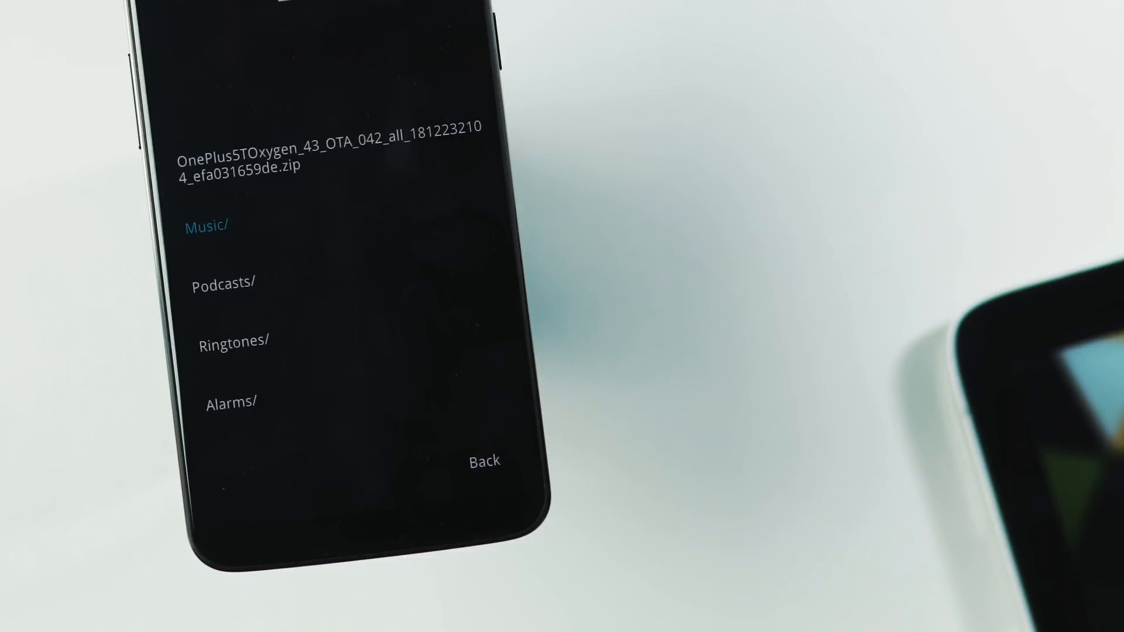
pyautogui.click(327, 155)
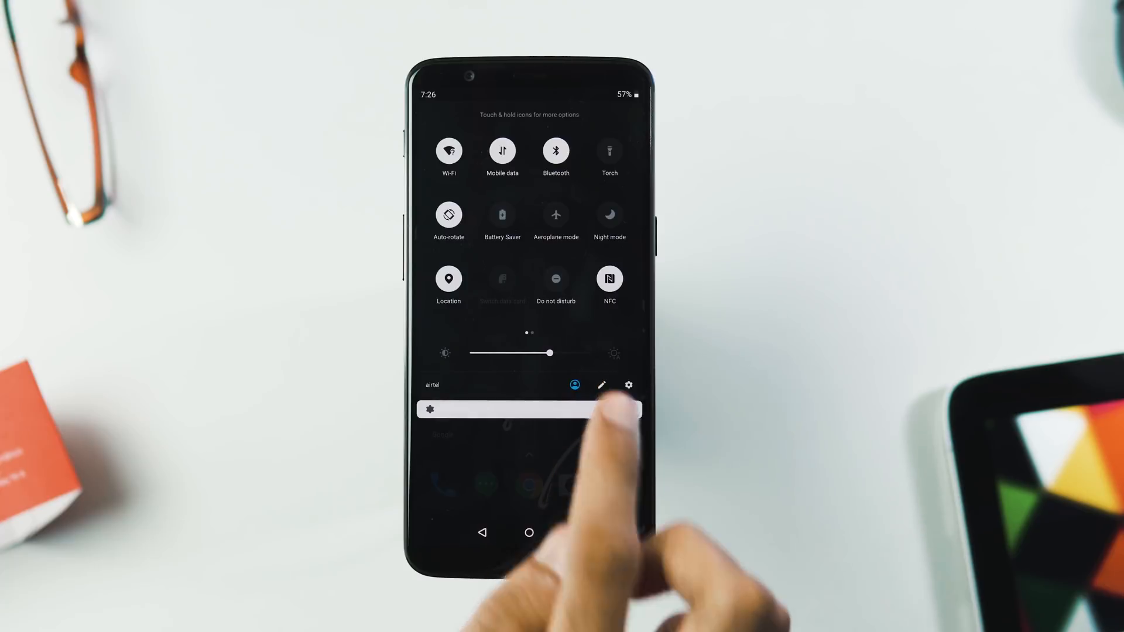
# Go from Quick Settings into About phone showing Android 9, OxygenOS 9.0.0.
pyautogui.click(627, 384)
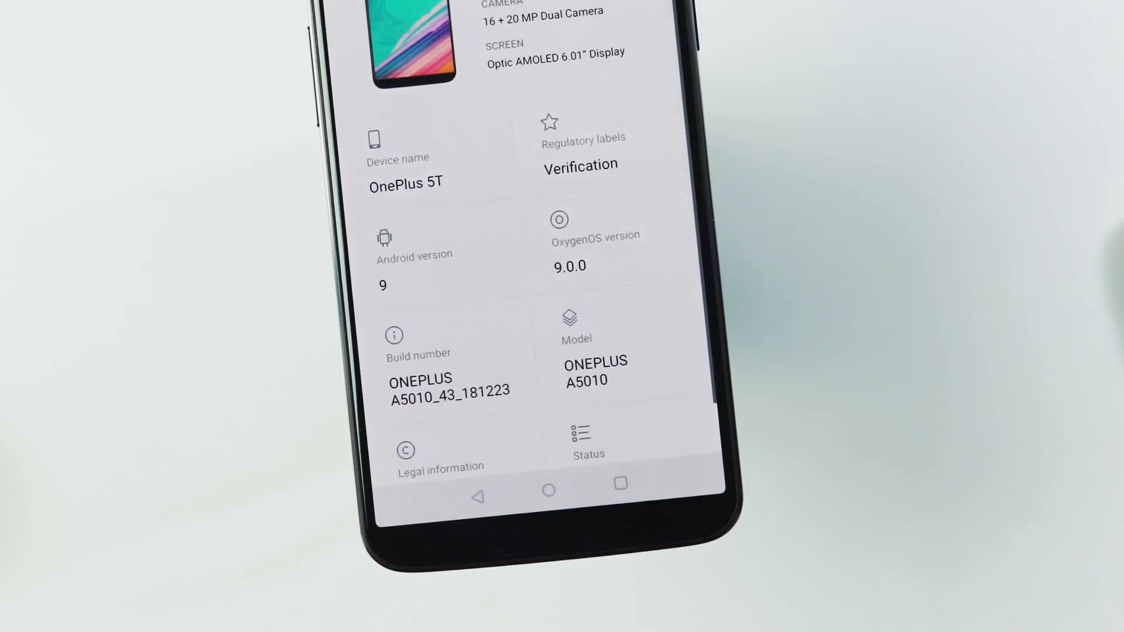
pyautogui.click(414, 269)
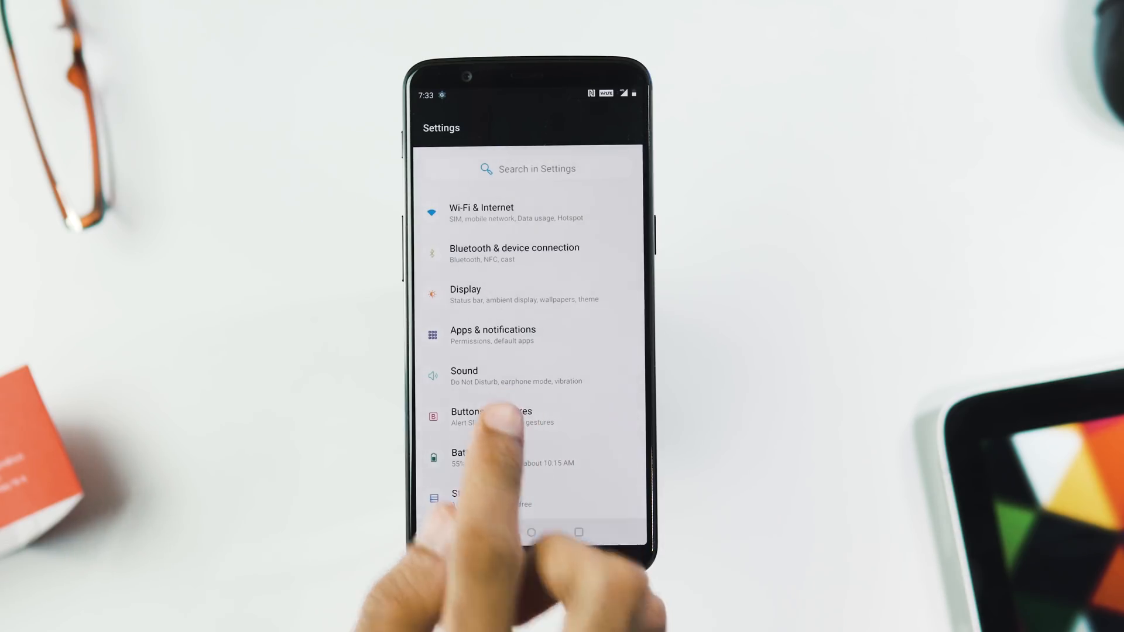
# In Buttons & gestures, select the Back, Home swipe-up navigation bar option.
pyautogui.click(491, 416)
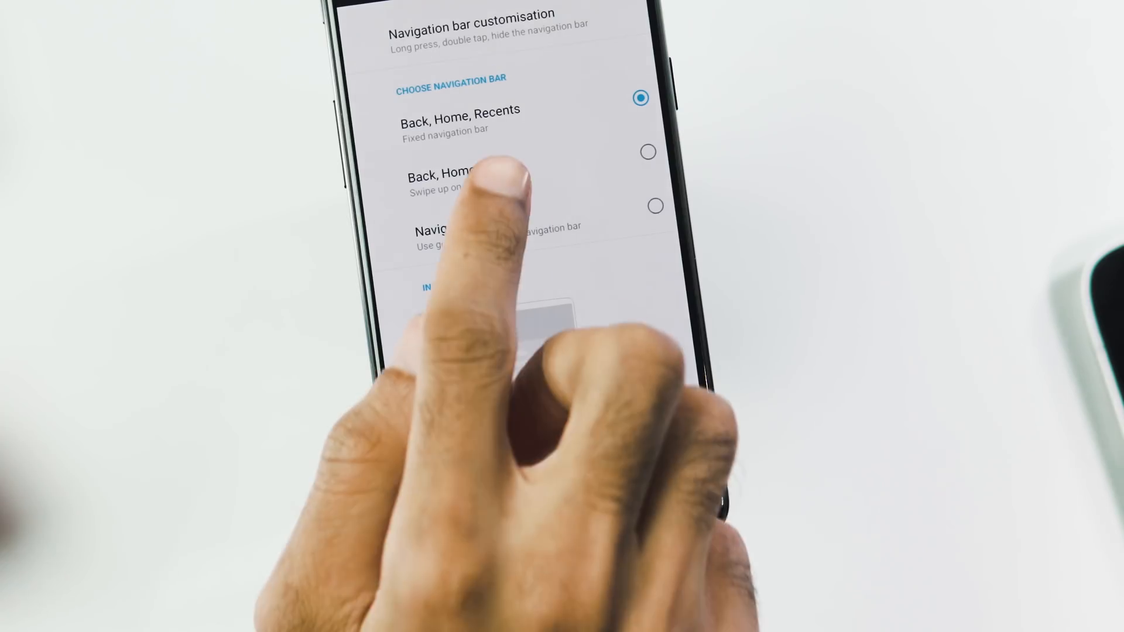
pyautogui.click(647, 152)
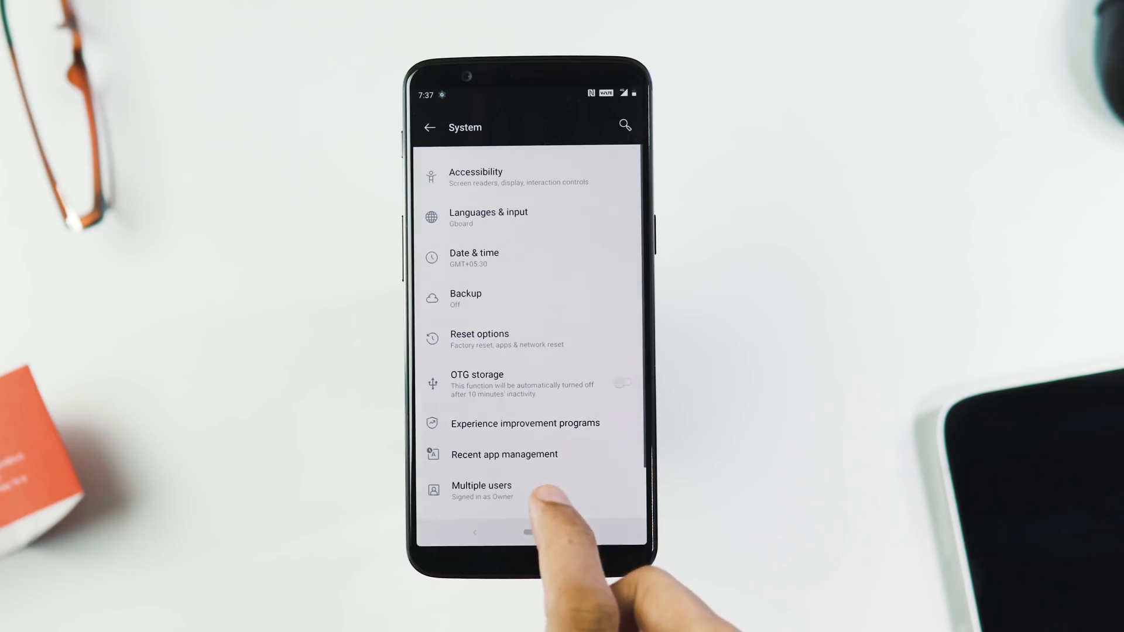
# View the Accessibility Menu service, then Quick gestures with hold-power assistant activation toggled.
pyautogui.click(475, 177)
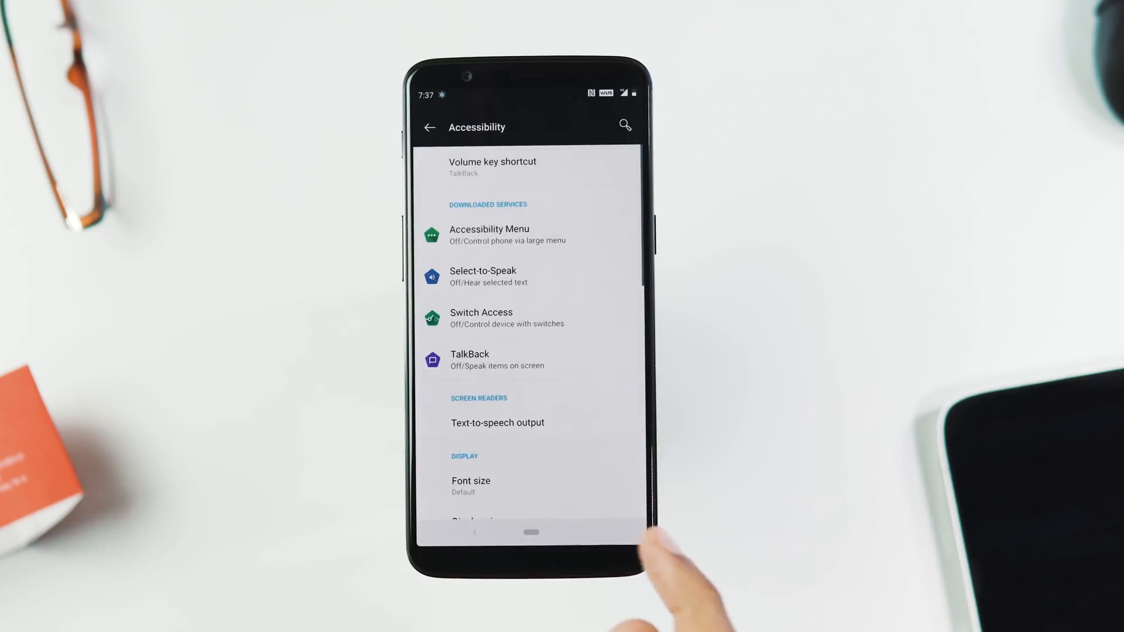
pyautogui.click(490, 234)
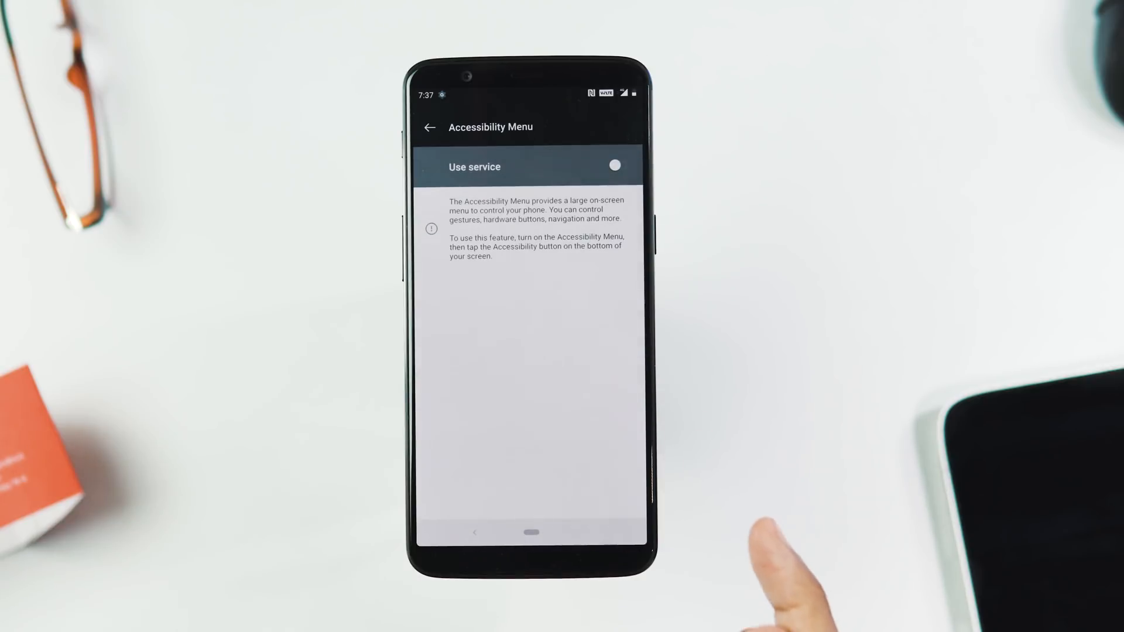
pyautogui.click(613, 165)
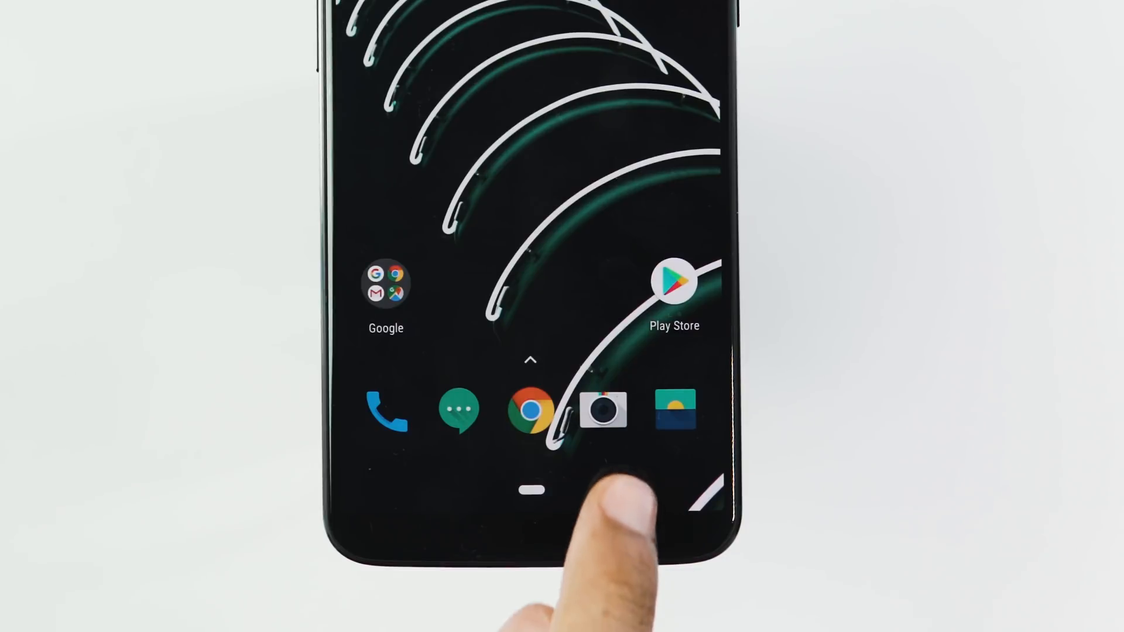
pyautogui.click(629, 491)
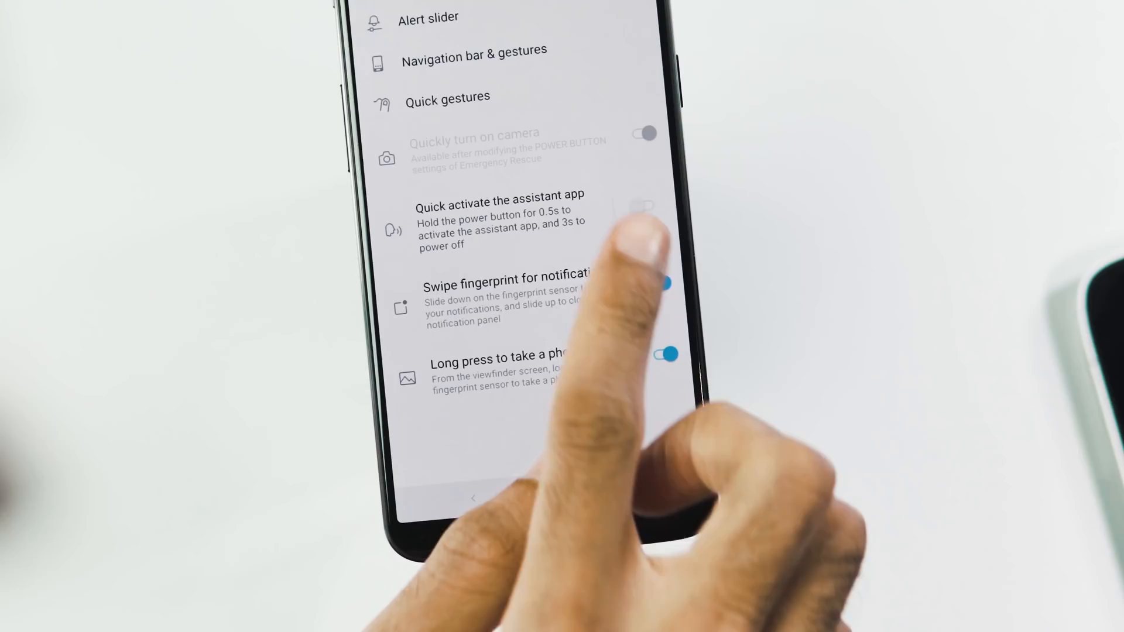
pyautogui.click(643, 206)
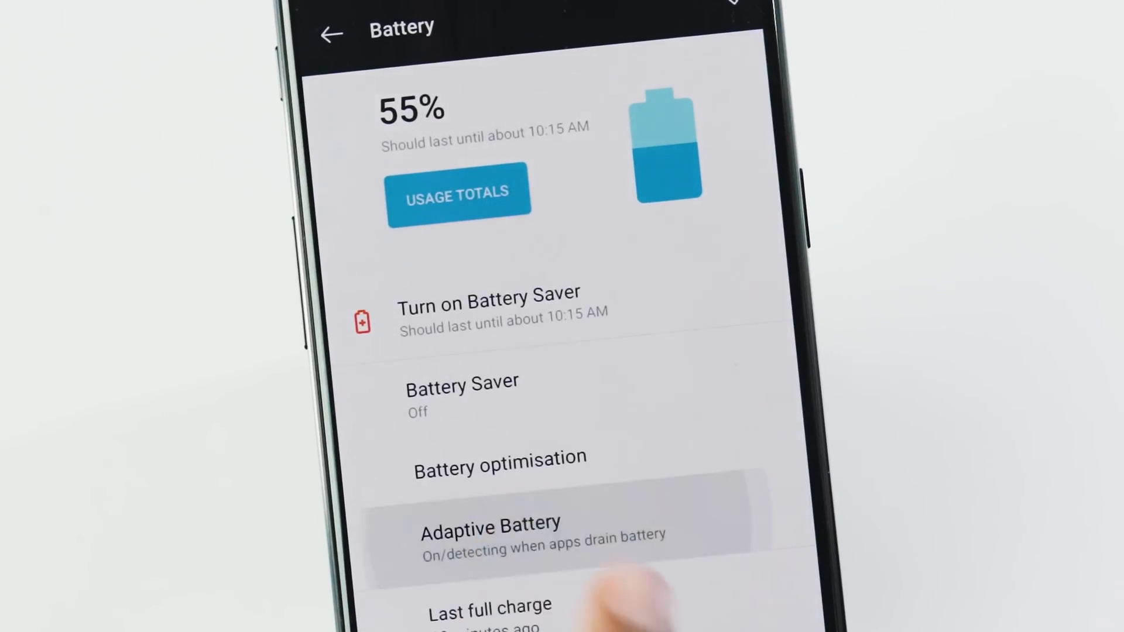
# From Battery, view Adaptive Battery switched on, then return.
pyautogui.click(489, 527)
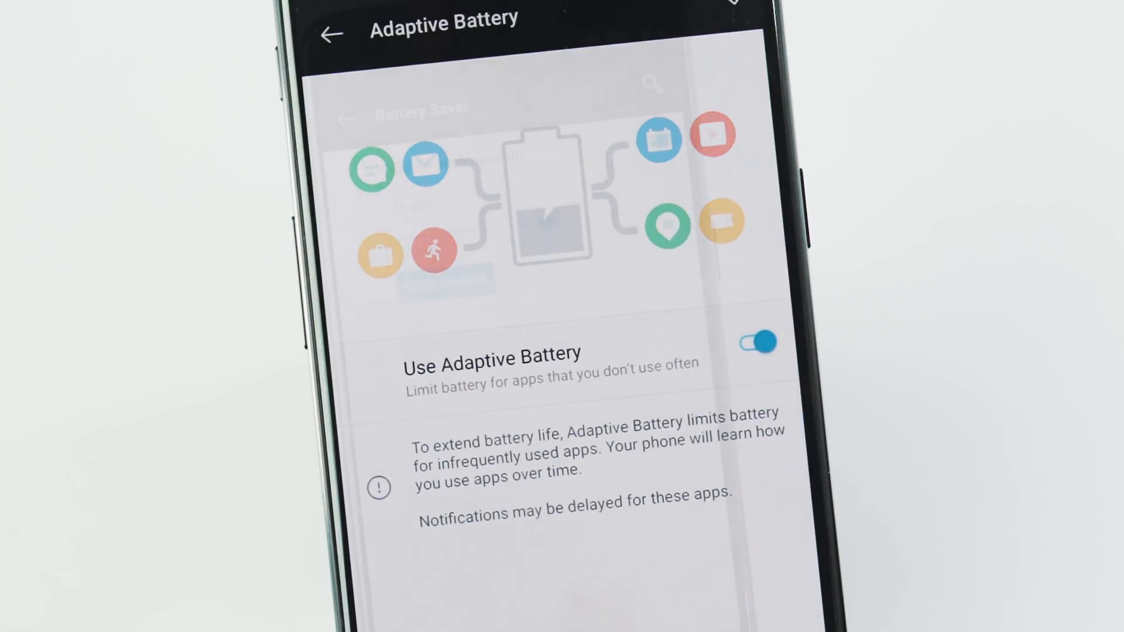
pyautogui.click(344, 118)
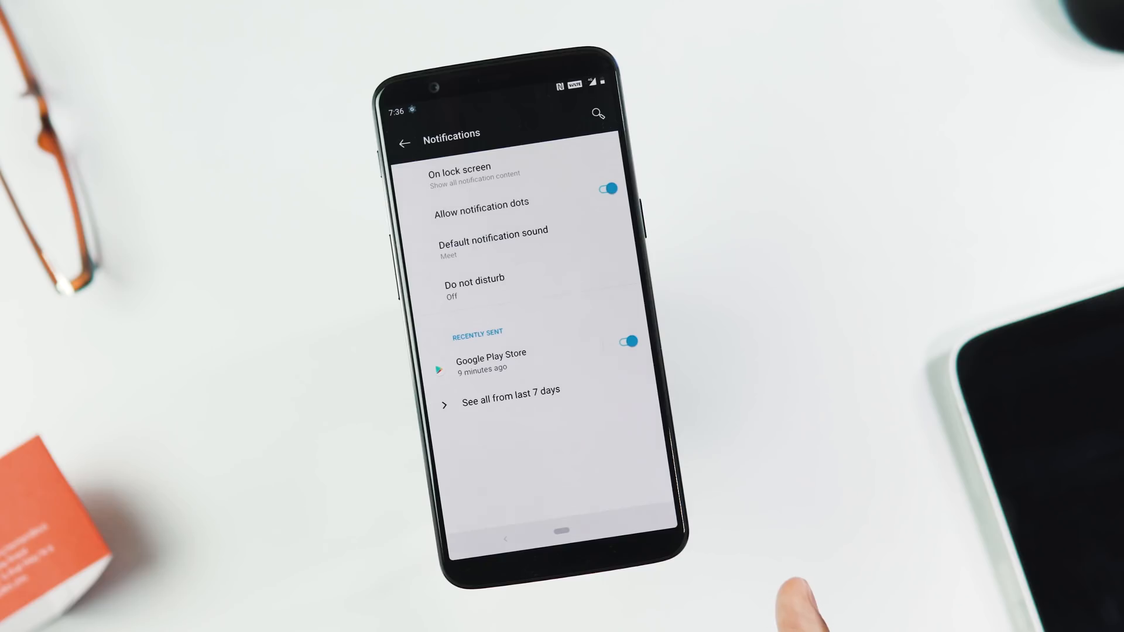
# In Do not disturb > Notifications, view the No sound / No visuals / Custom behaviour choices.
pyautogui.click(473, 286)
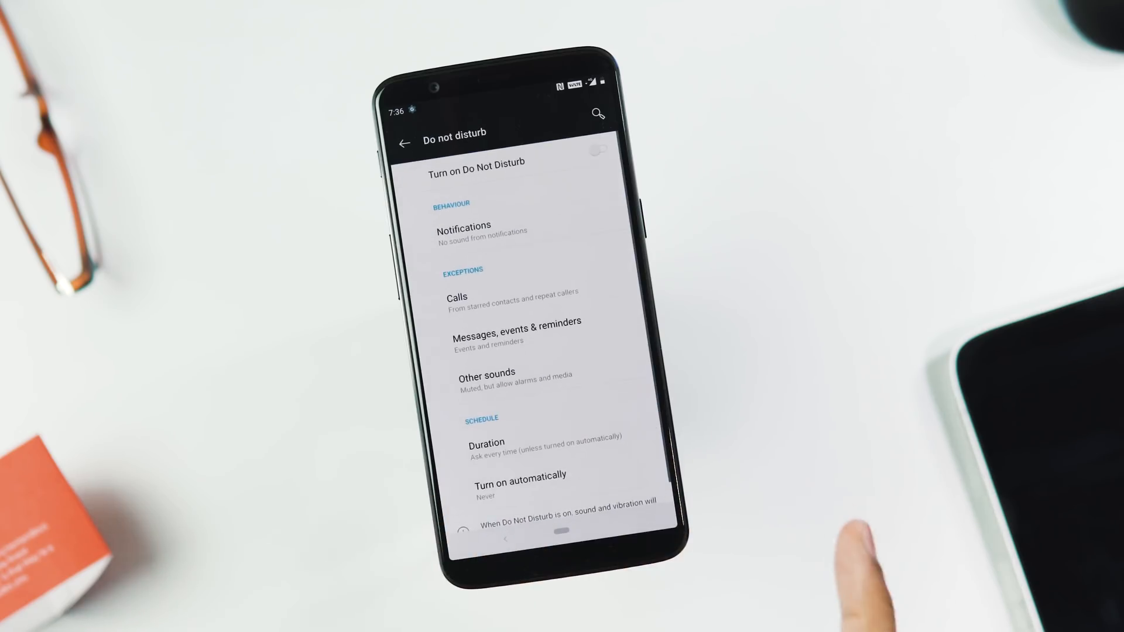
pyautogui.click(463, 226)
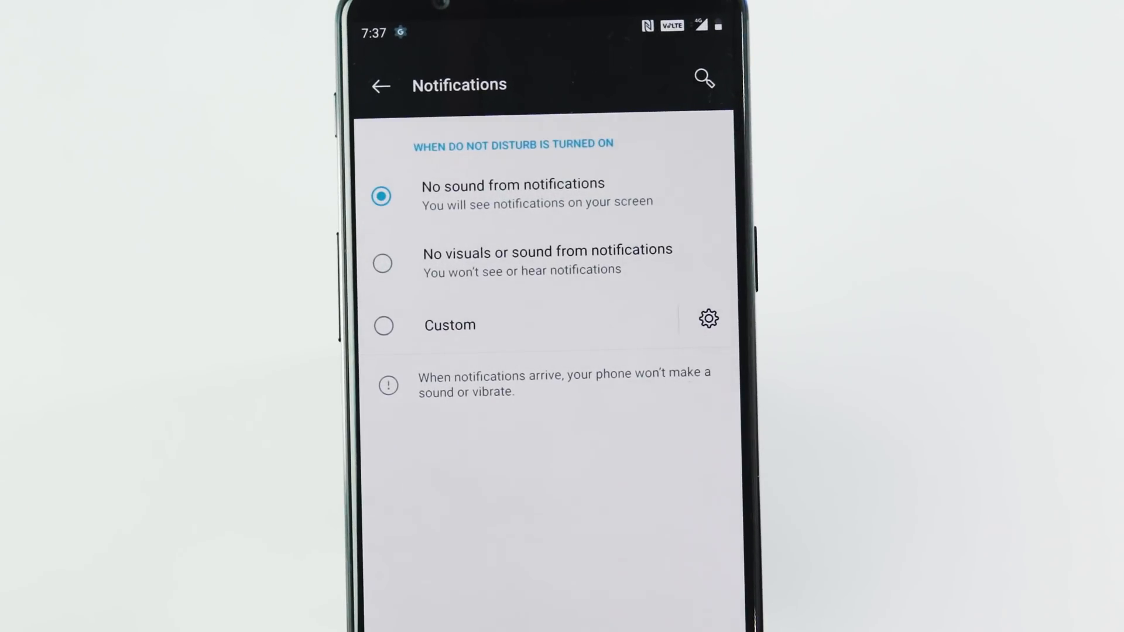
pyautogui.click(708, 318)
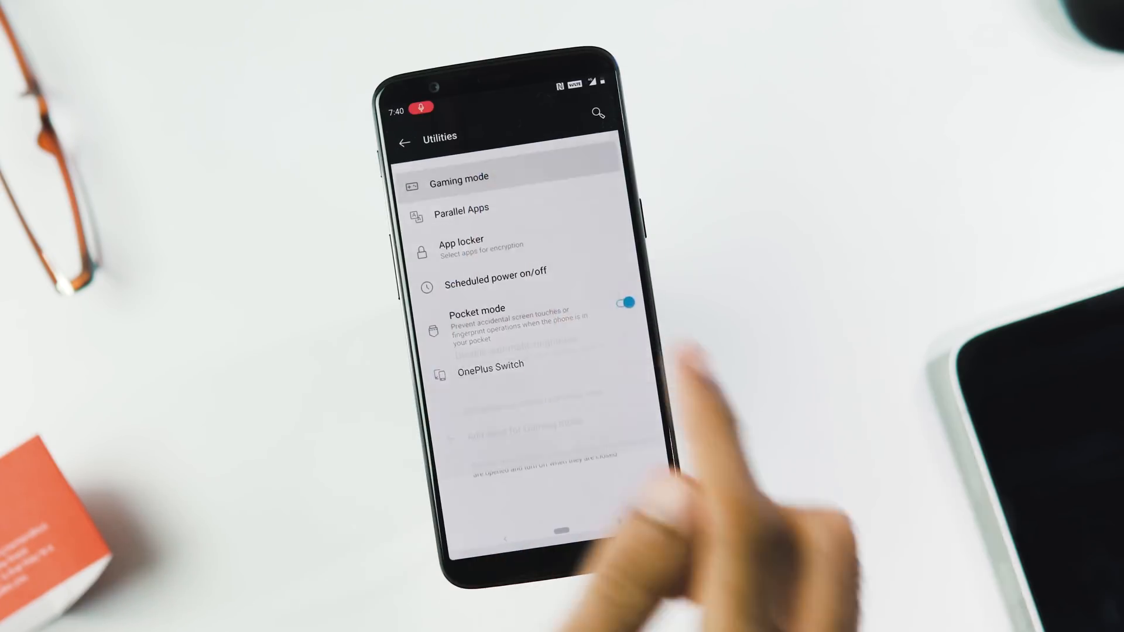
# From Utilities, view Gaming mode with 3rd party call notifications on.
pyautogui.click(463, 176)
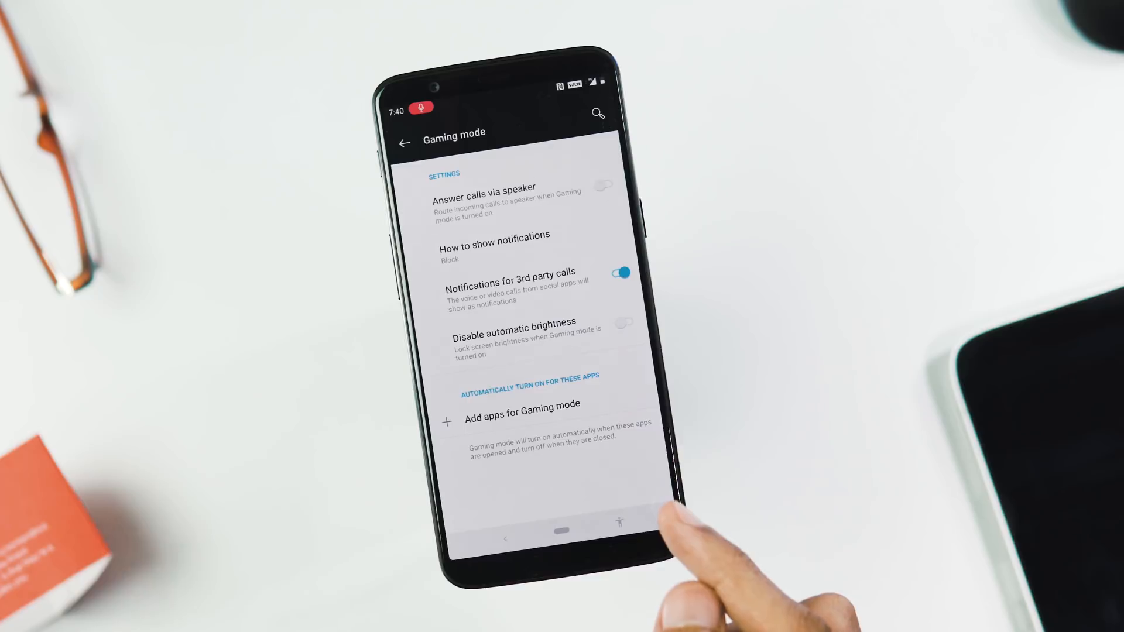
pyautogui.click(493, 241)
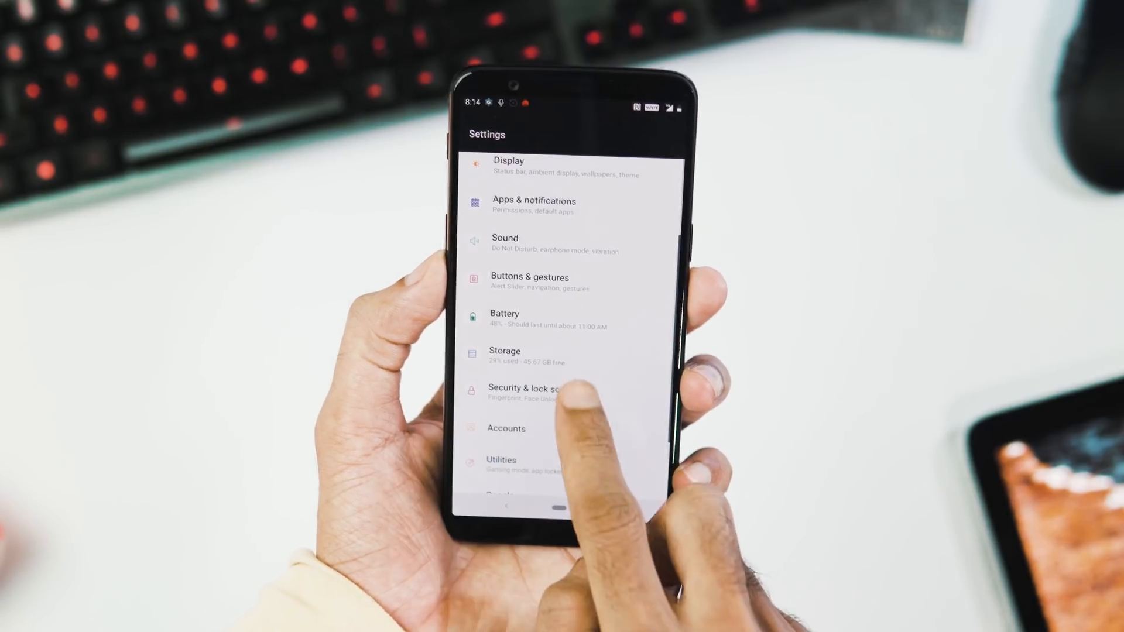
# View Lock screen preferences, then the camera's full grid of shooting modes.
pyautogui.click(530, 392)
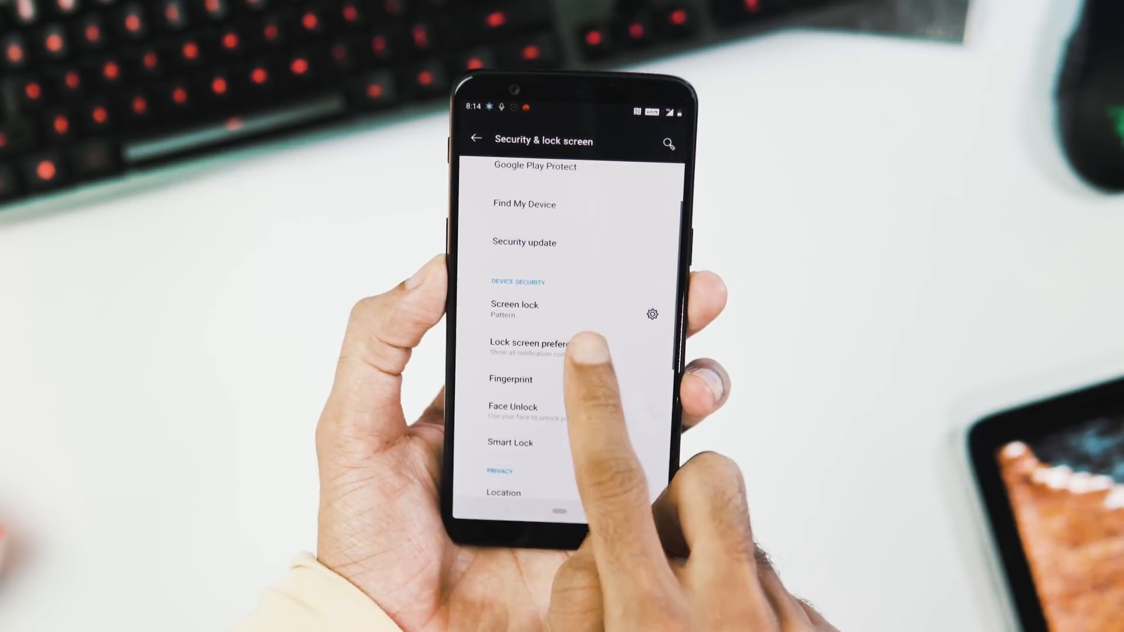
pyautogui.click(531, 348)
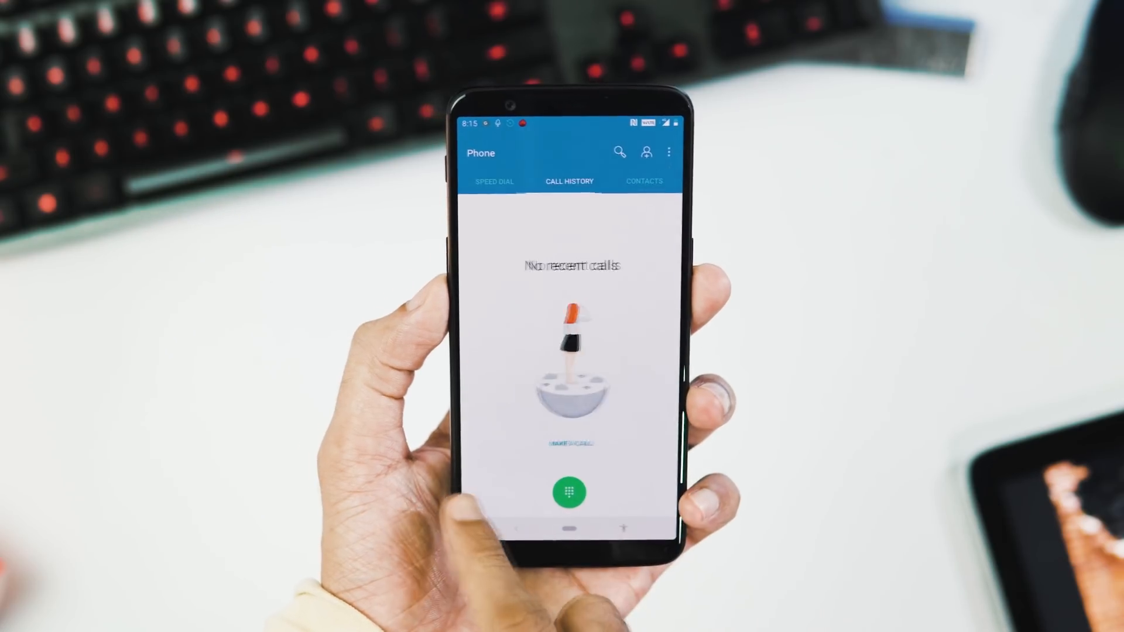
pyautogui.click(637, 182)
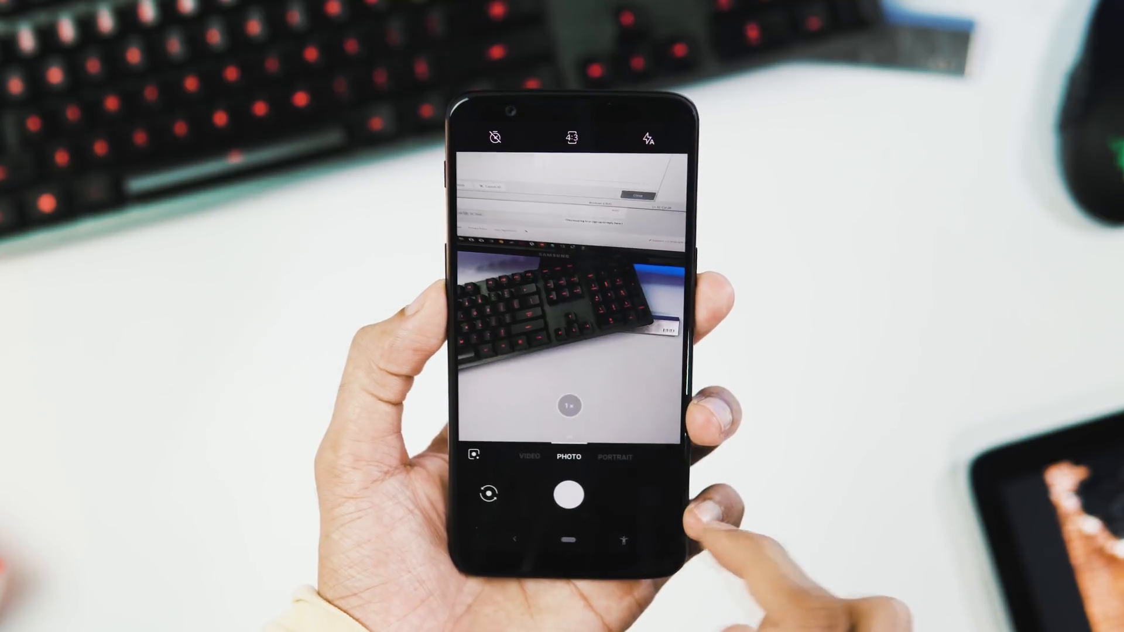
pyautogui.click(569, 458)
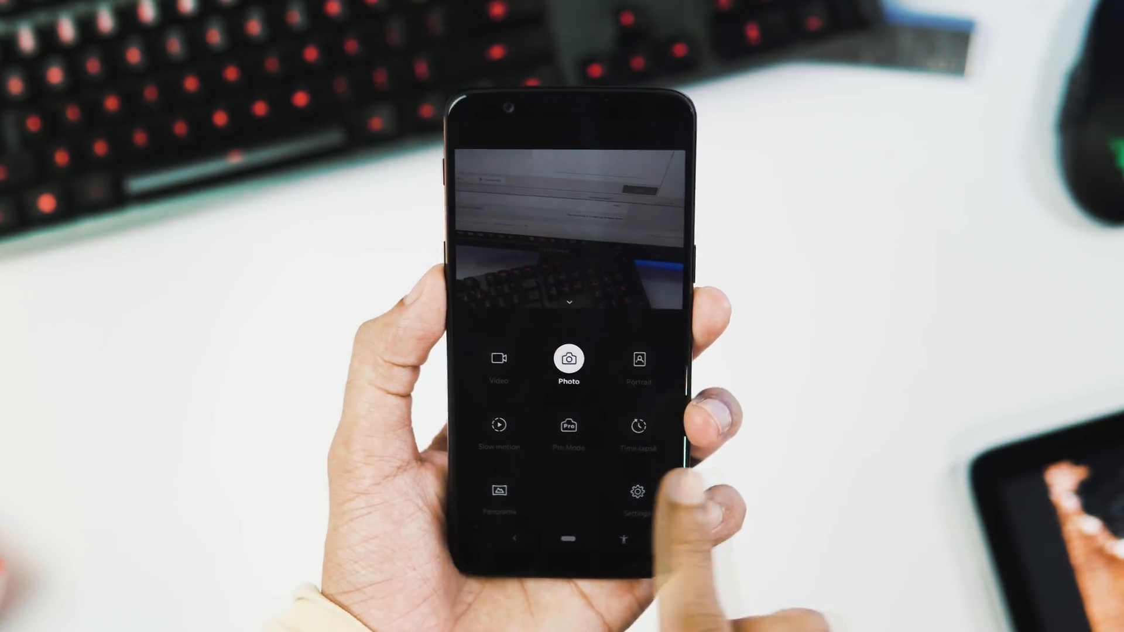
pyautogui.click(637, 491)
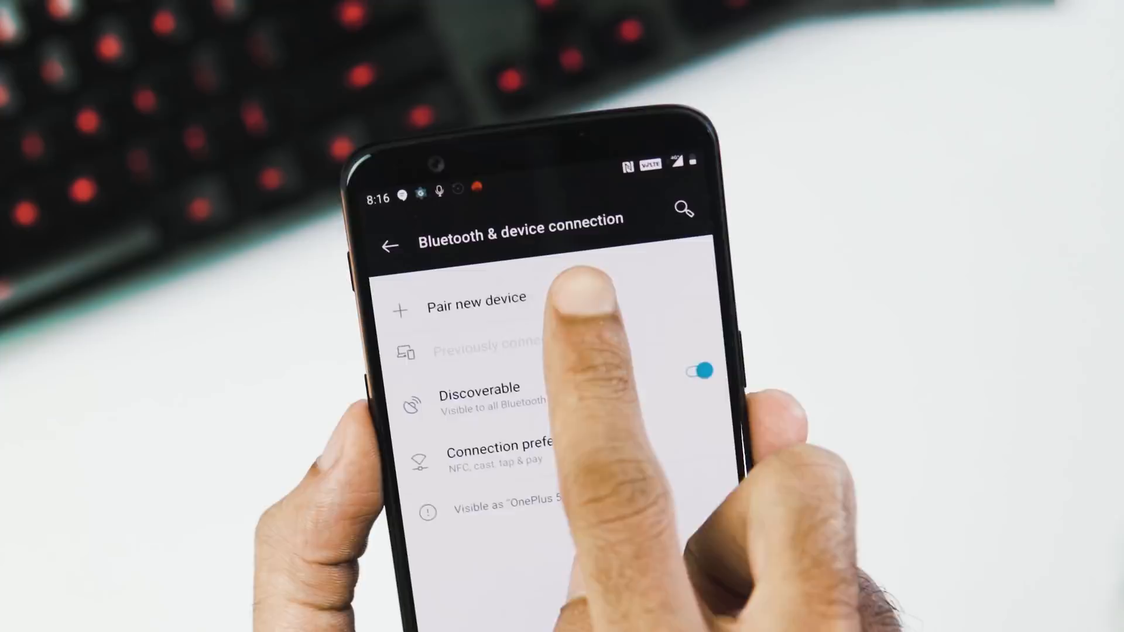
# In Bluetooth & device connection, start Pair new device.
pyautogui.click(474, 297)
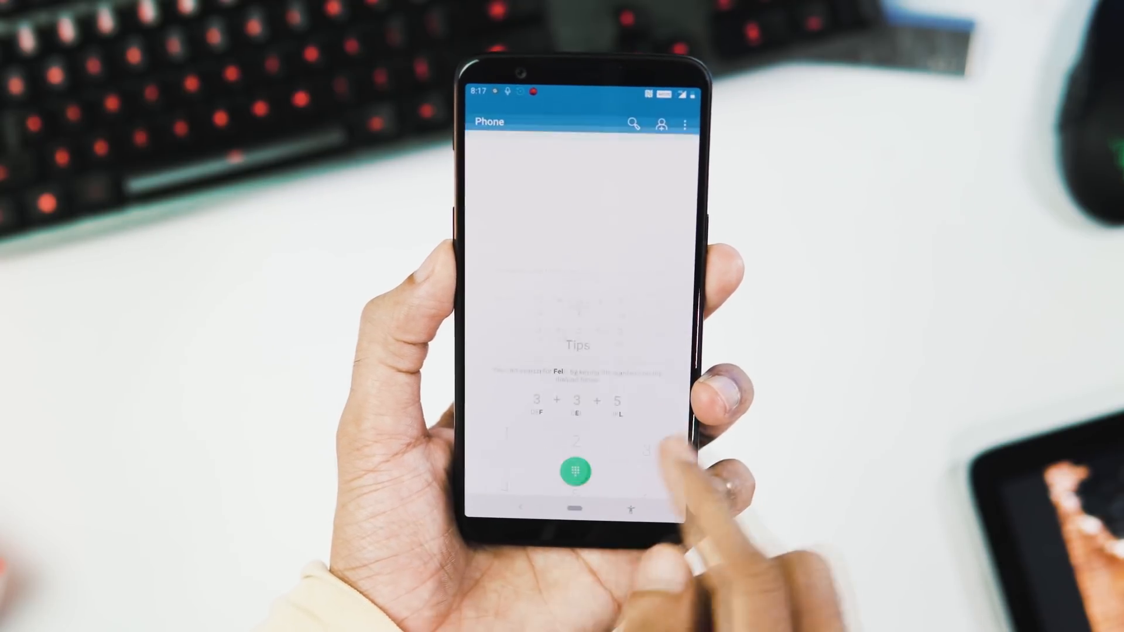
# In Display customisation, drag the accent colour picker to red #FF0000.
pyautogui.click(575, 470)
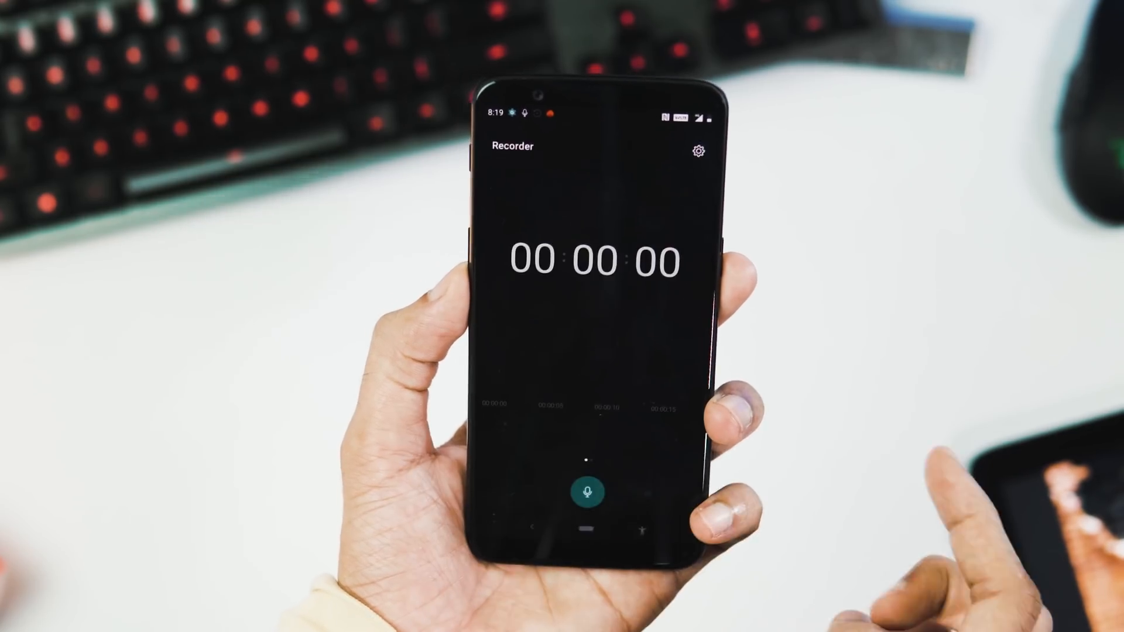
pyautogui.click(587, 492)
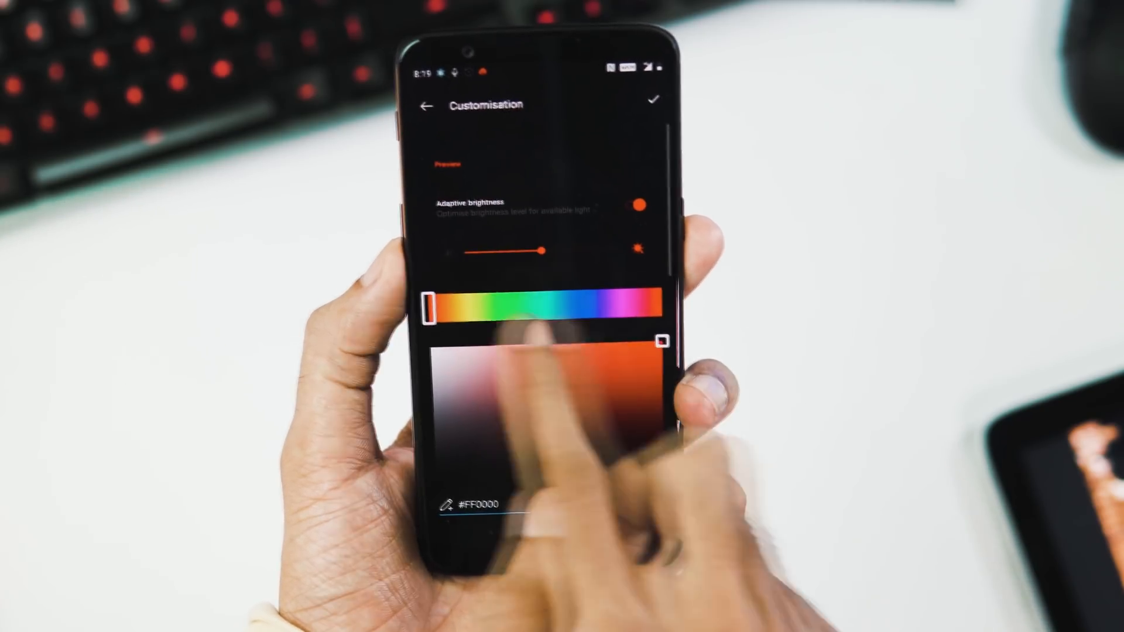
pyautogui.moveTo(429, 302); pyautogui.dragTo(617, 285)
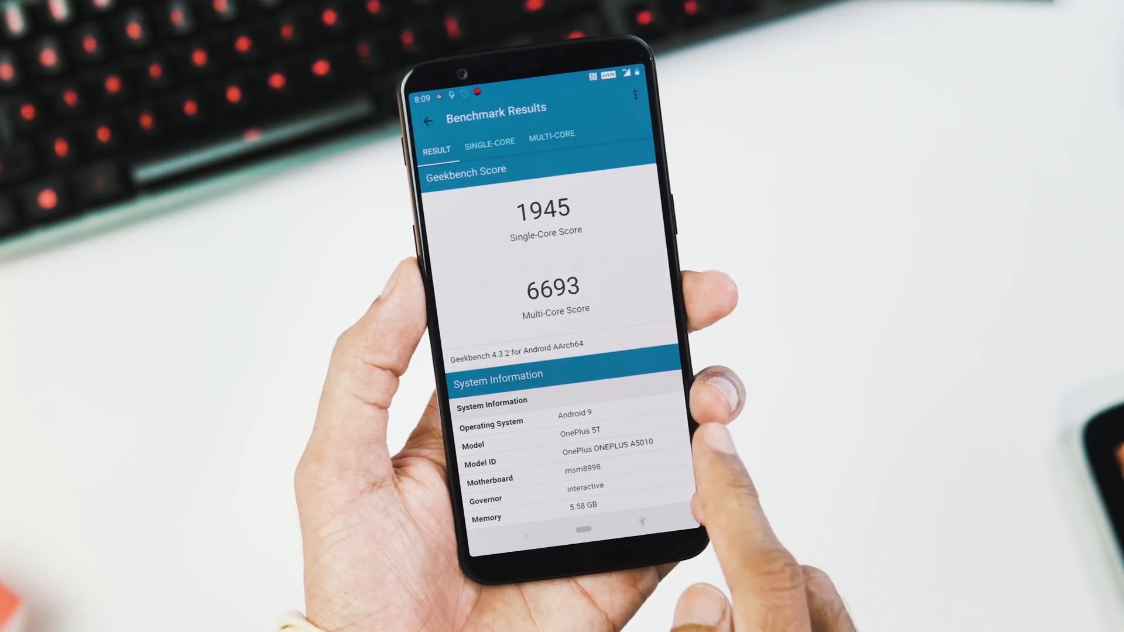
# Show the single-core comparison ranking this phone's 1945 above the OnePlus 3 (1698) and OnePlus 5 (1687).
pyautogui.click(490, 142)
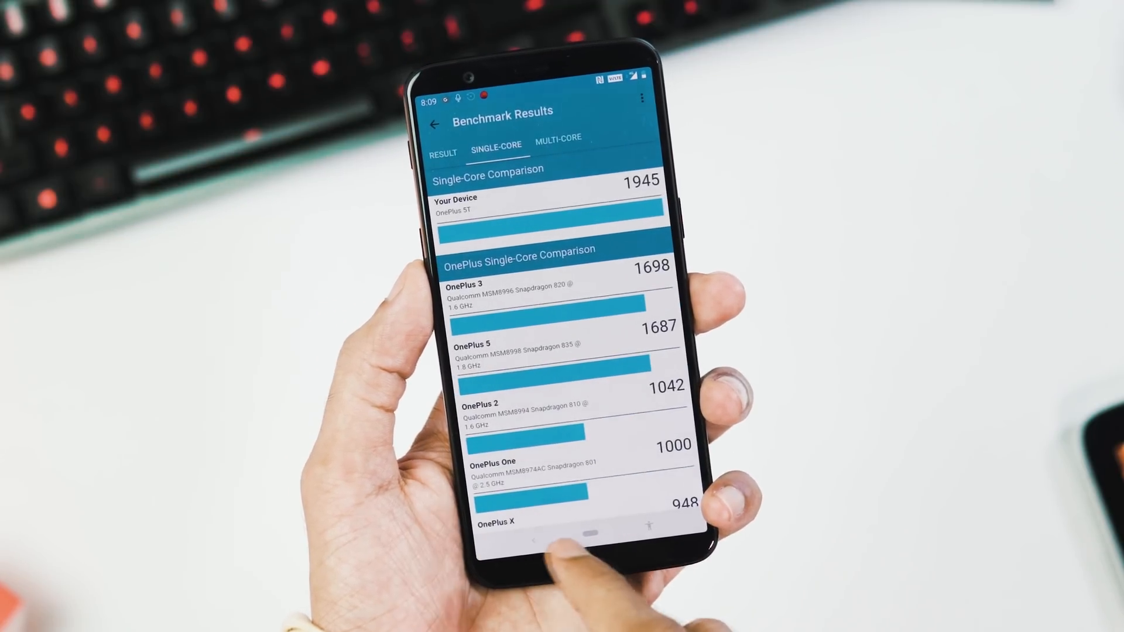